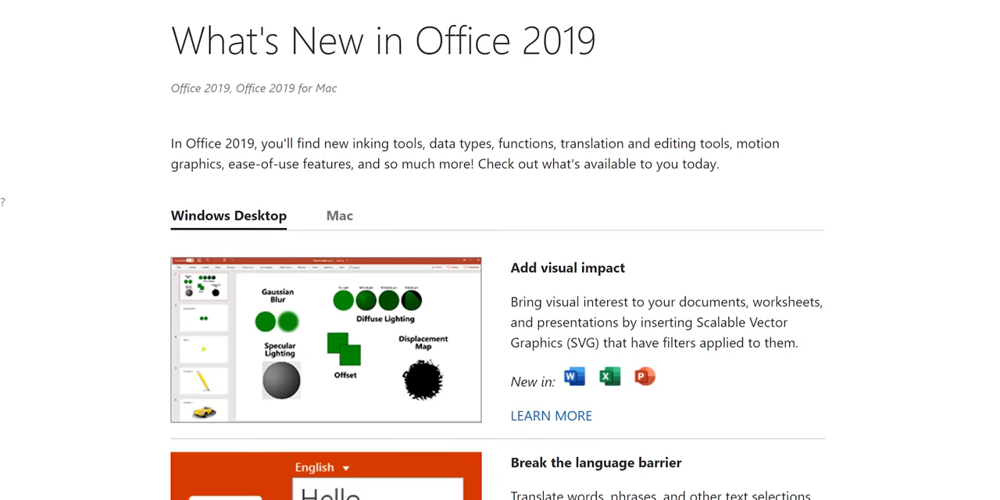
# Scroll through the montage clips leading up to the LastPass sponsor demo.
pyautogui.scroll(-3)
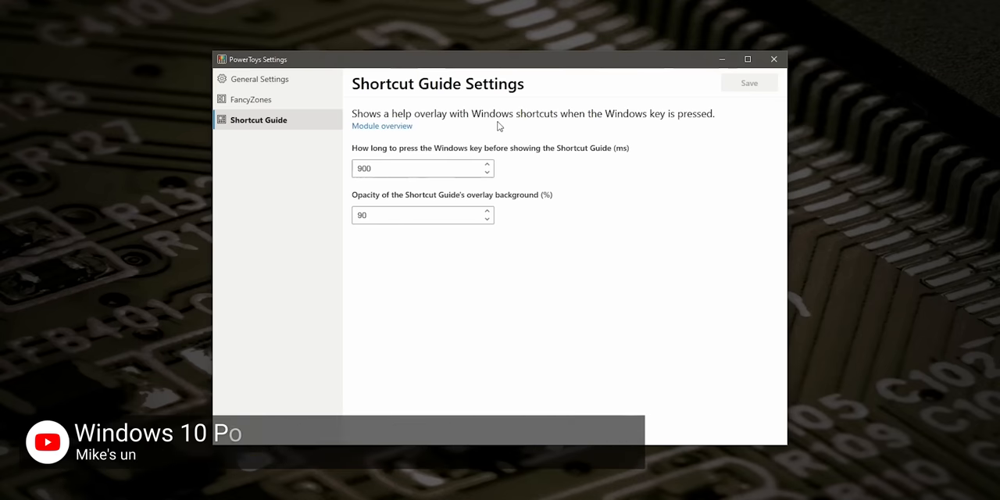
pyautogui.moveTo(700, 125)
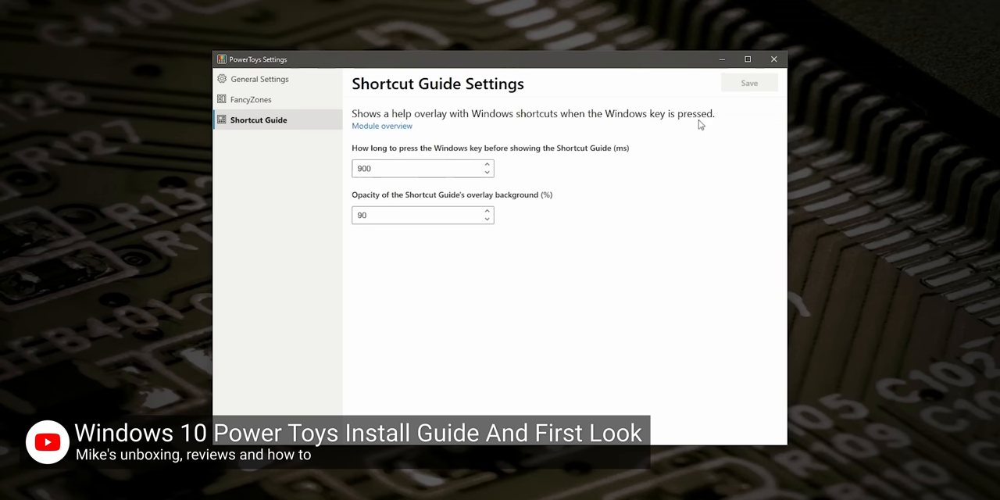
pyautogui.moveTo(172, 283)
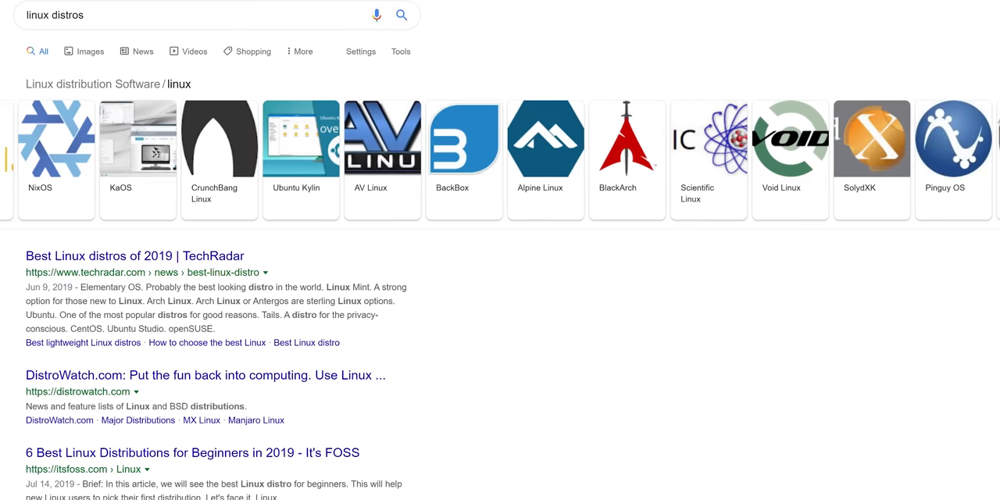
pyautogui.click(300, 139)
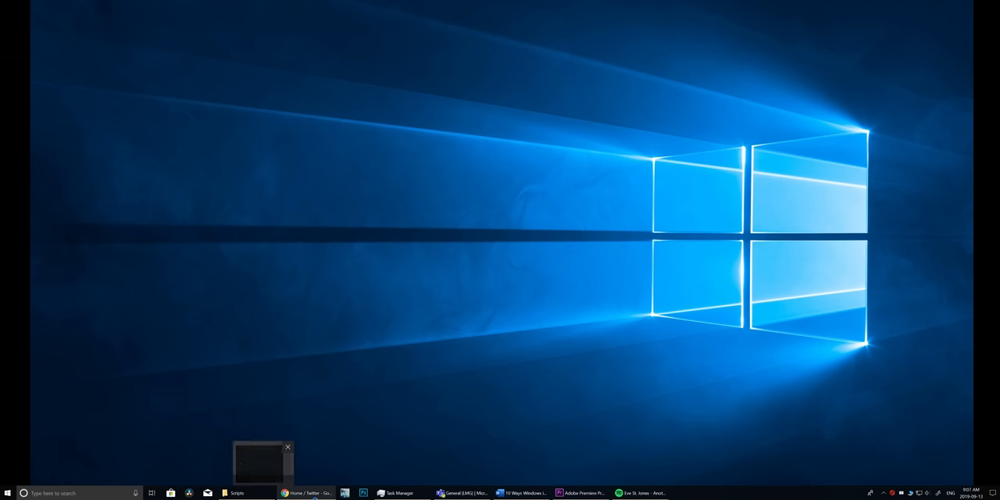
pyautogui.moveTo(462, 493)
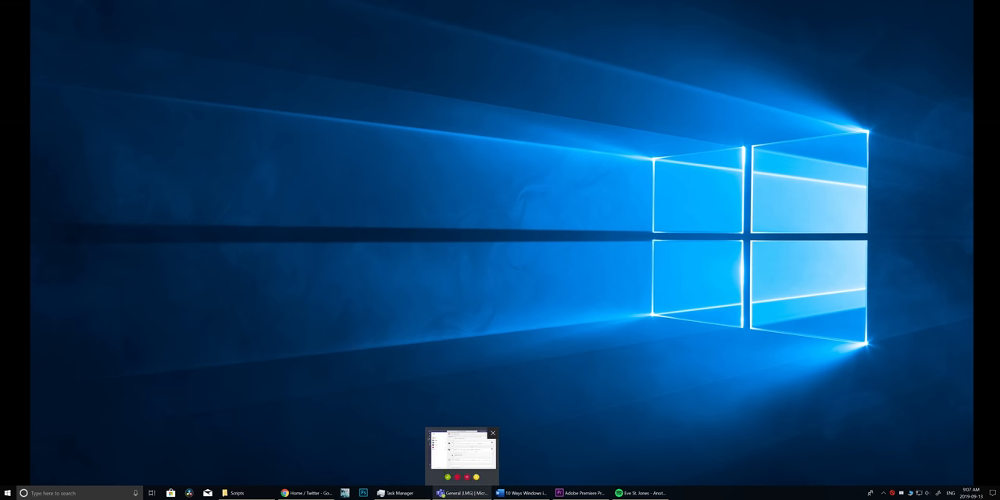
pyautogui.moveTo(641, 494)
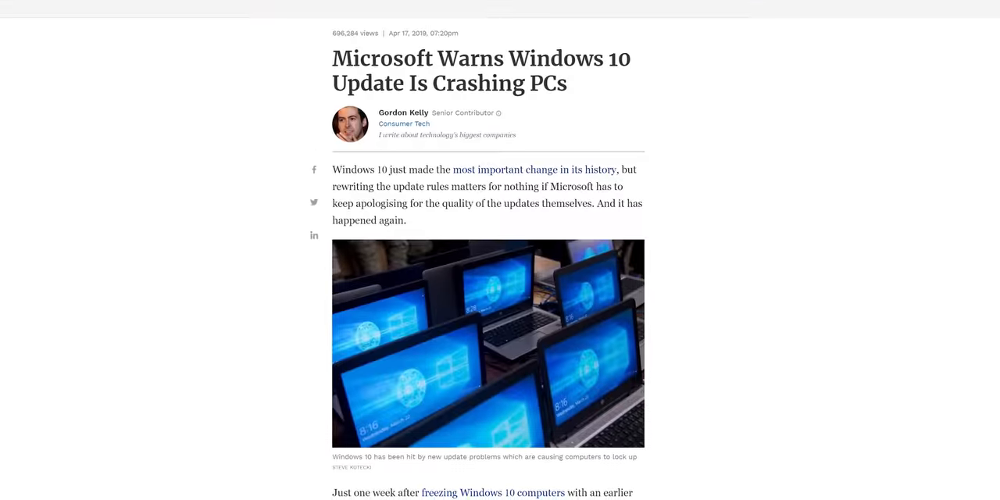
pyautogui.scroll(-3)
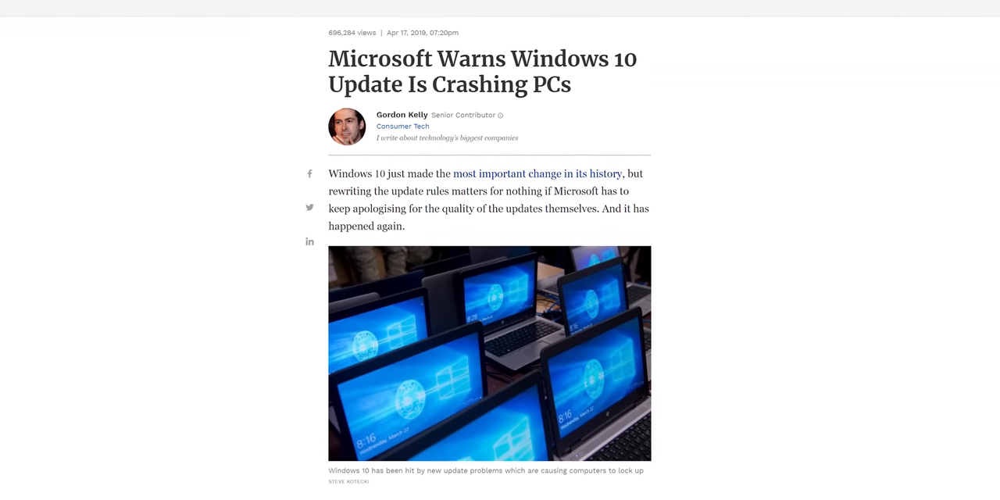
pyautogui.scroll(-3)
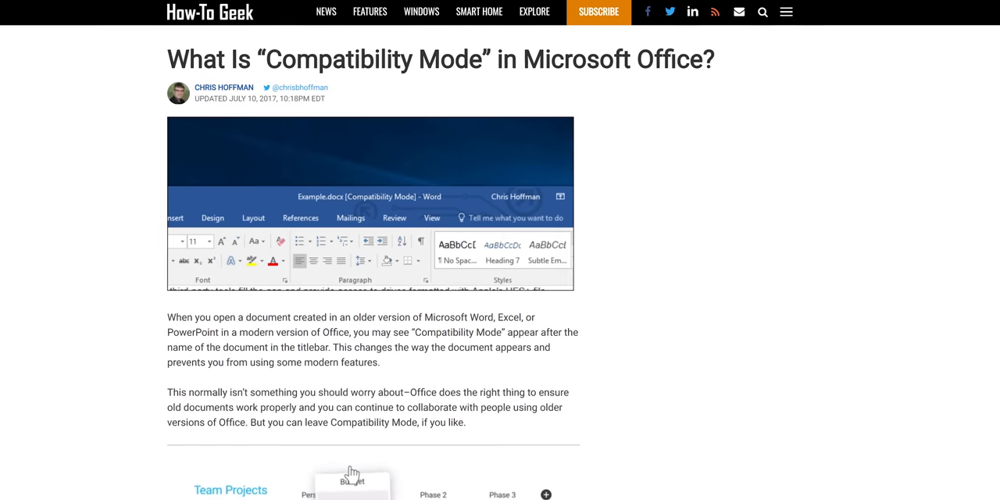
pyautogui.scroll(-3)
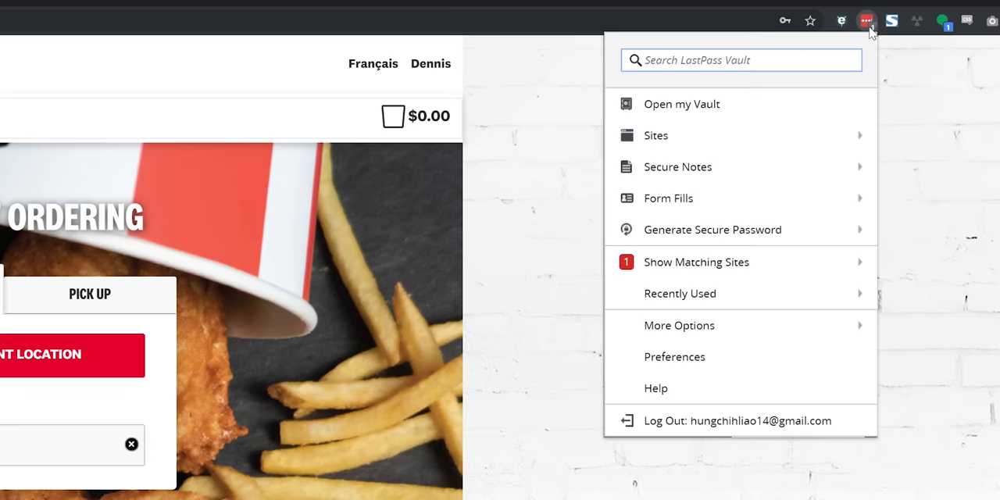
# In the LastPass vault, open the Living room WiFi entry in the Home folder for editing.
pyautogui.click(657, 135)
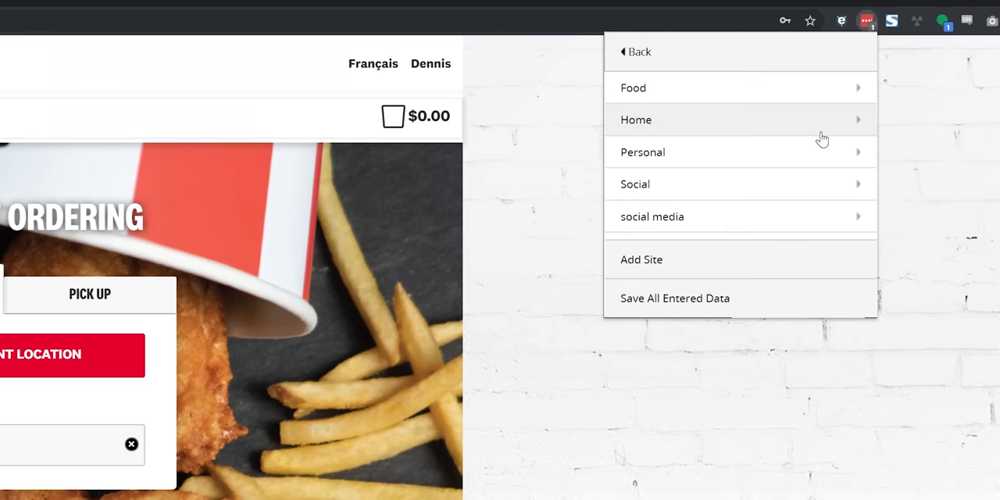
pyautogui.moveTo(809, 151)
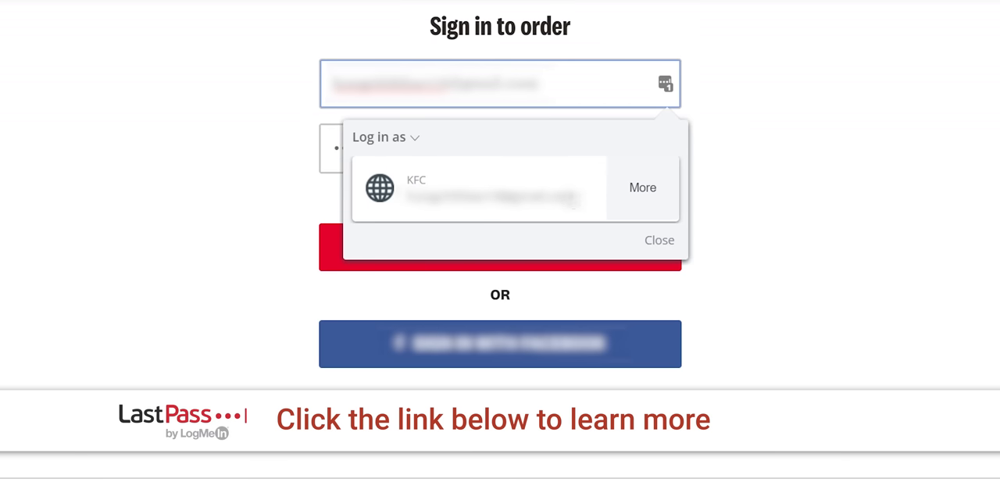
pyautogui.click(659, 241)
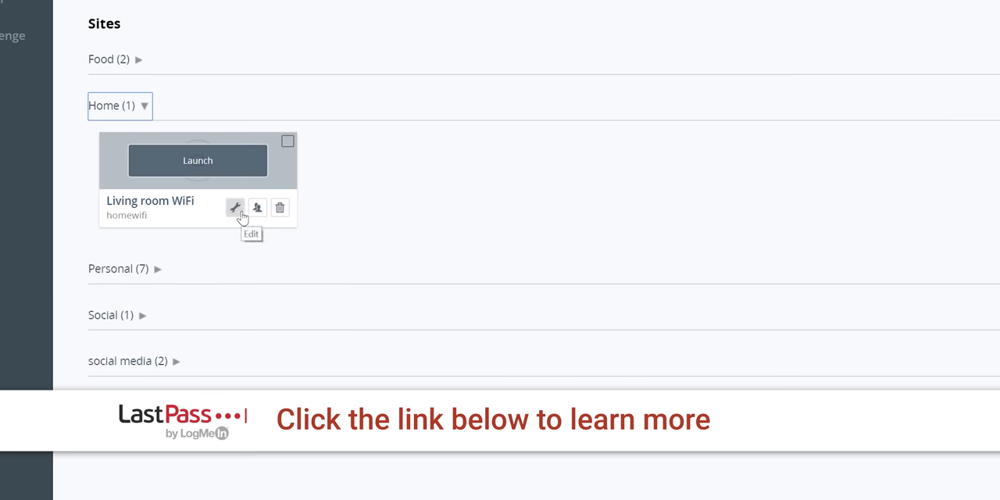
pyautogui.click(234, 207)
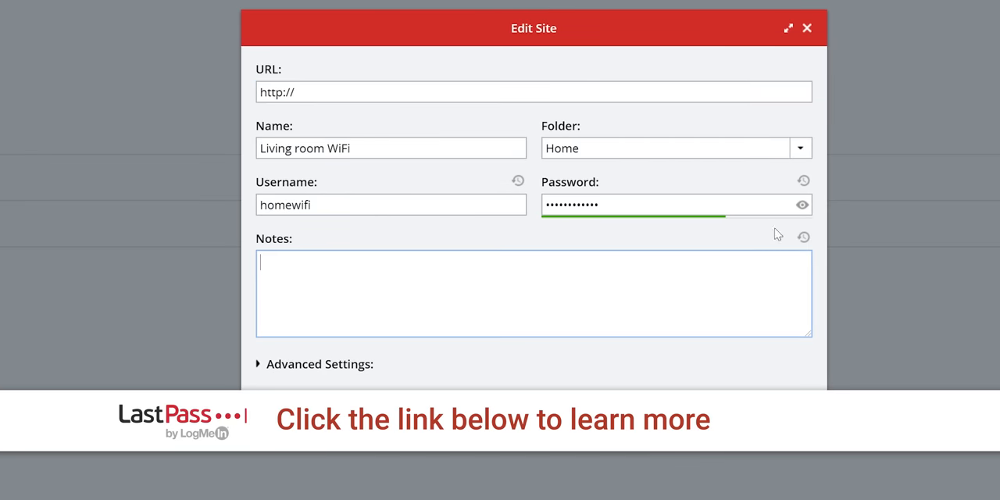